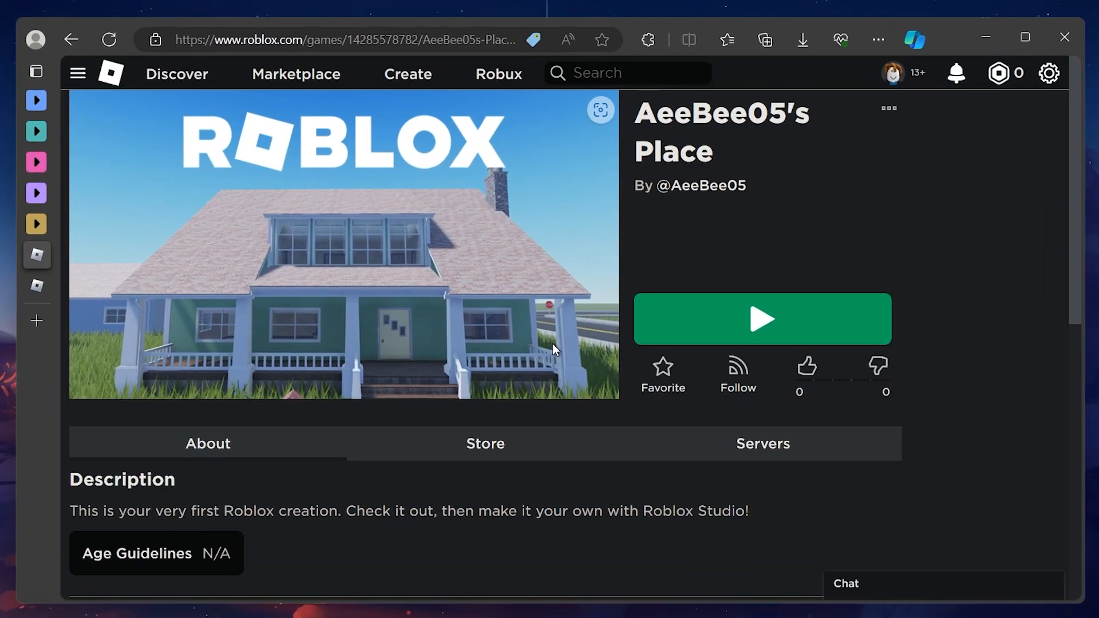
{"action": "mouse_move", "coordinate": [713, 427]}
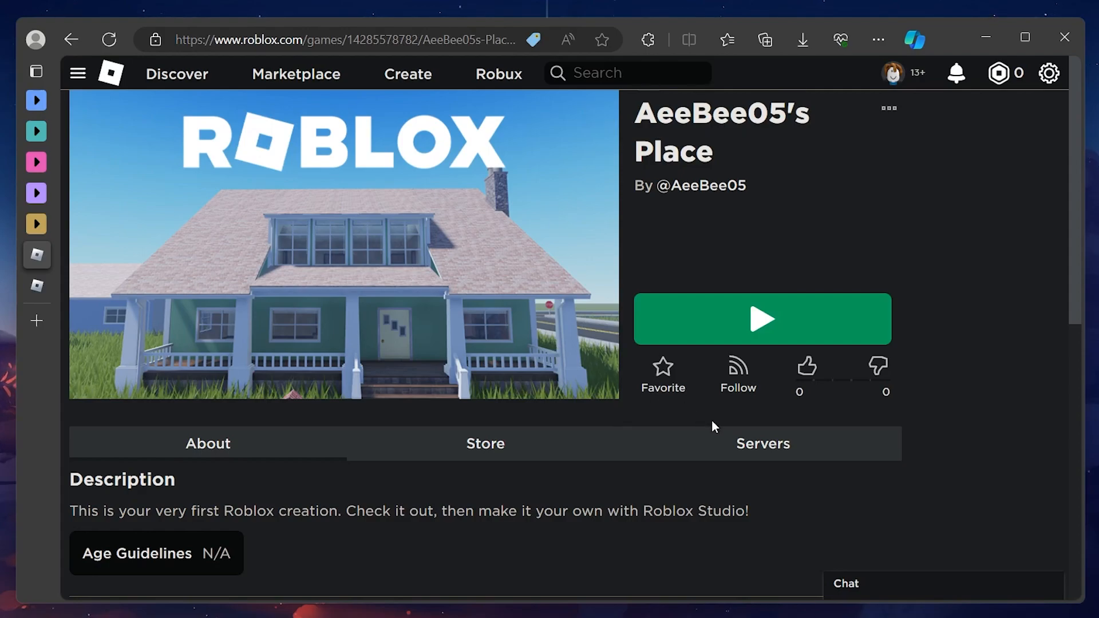
Show the experience's Servers tab and scroll to the existing 'Tech How' private server.
{"action": "left_click", "coordinate": [763, 444]}
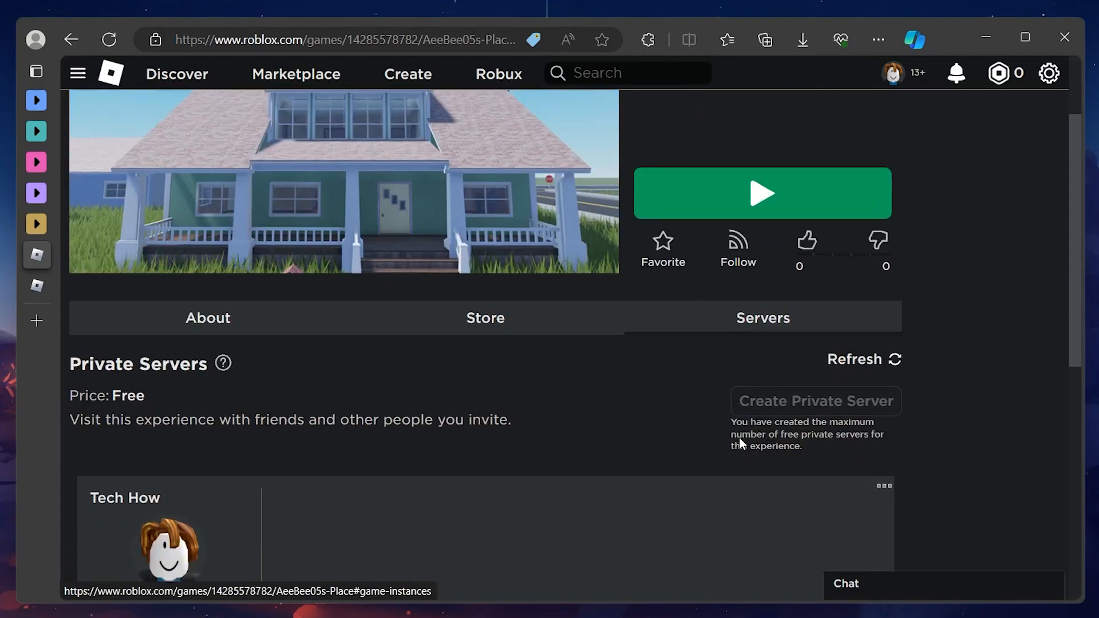
{"action": "scroll", "scroll_direction": "down", "scroll_amount": 3}
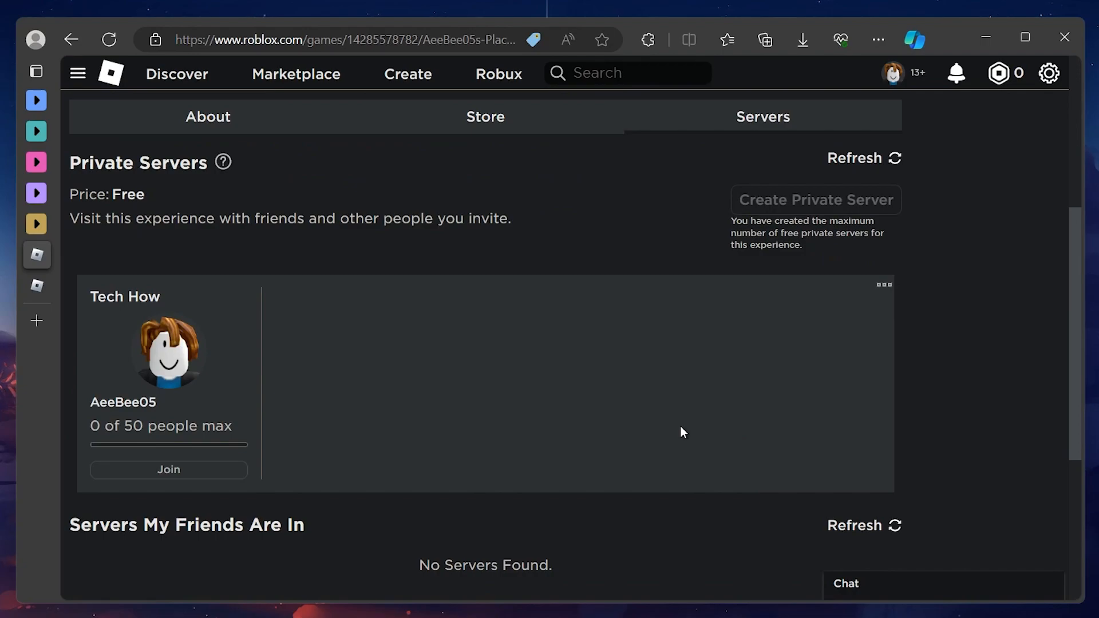
{"action": "mouse_move", "coordinate": [128, 324]}
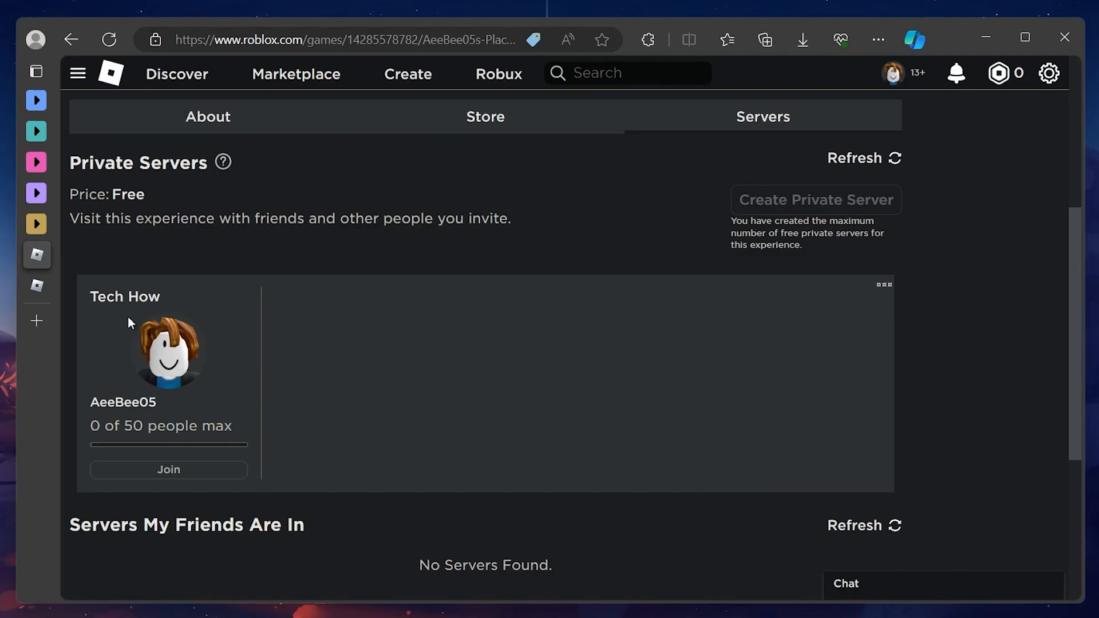
{"action": "mouse_move", "coordinate": [883, 287]}
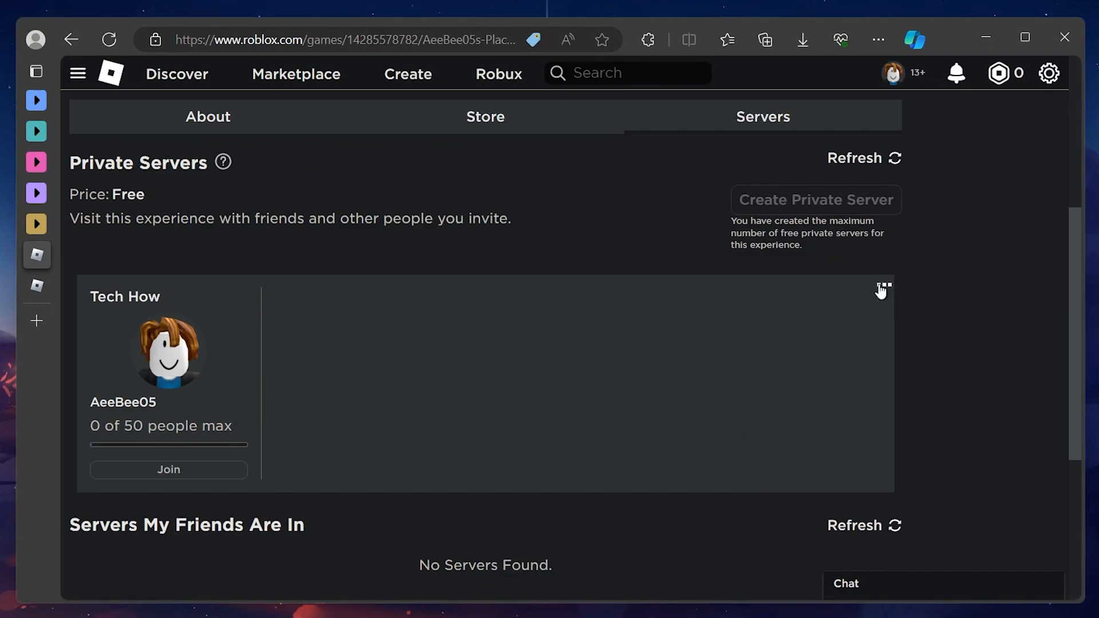
{"action": "mouse_move", "coordinate": [883, 290]}
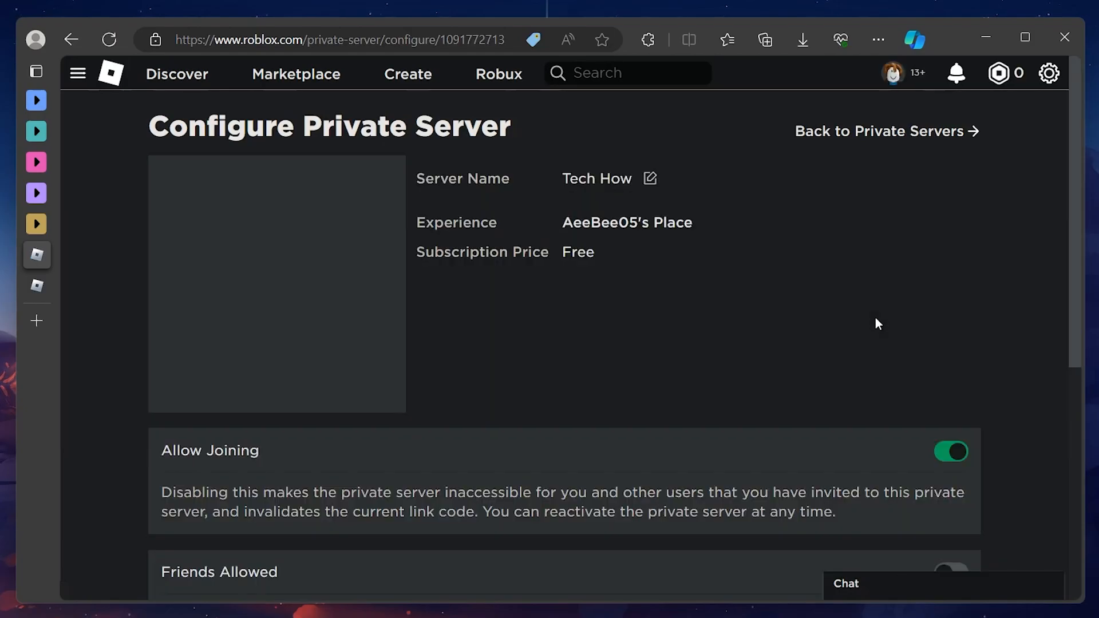
Turn on Friends Allowed for the Tech How server and generate its private server link.
{"action": "scroll", "scroll_direction": "down", "scroll_amount": 3}
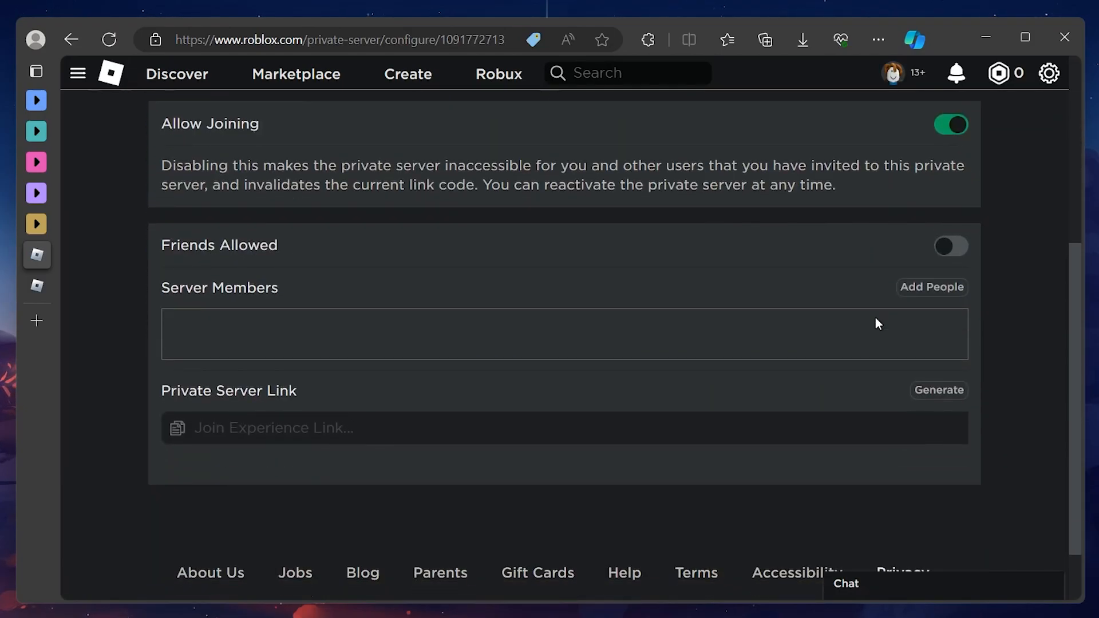
{"action": "left_click", "coordinate": [950, 246]}
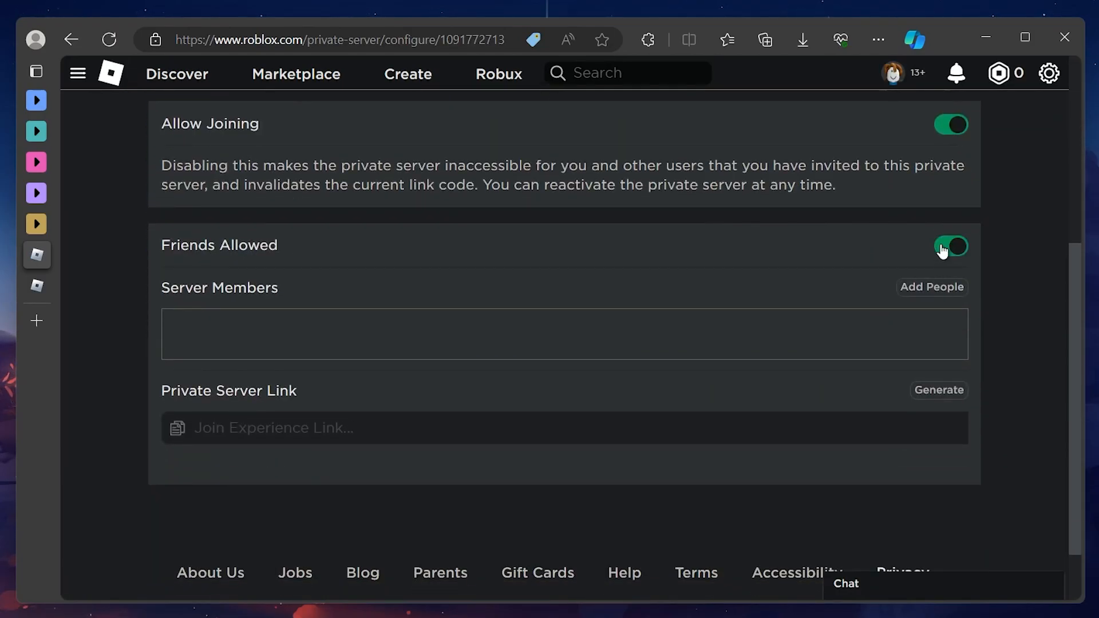
{"action": "left_click", "coordinate": [951, 246]}
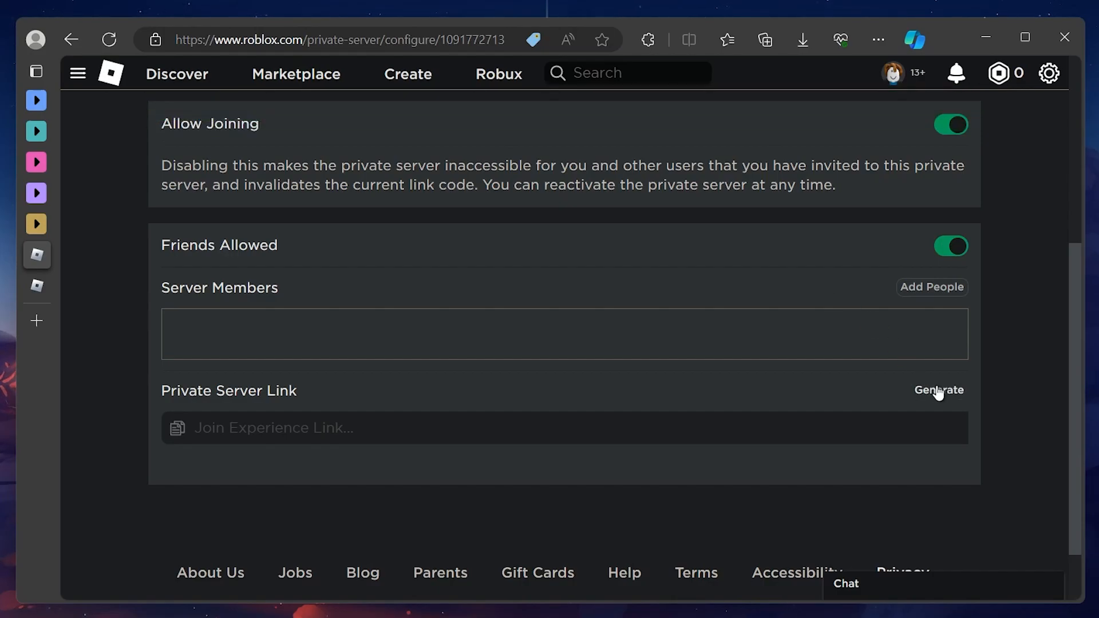
{"action": "left_click", "coordinate": [939, 390]}
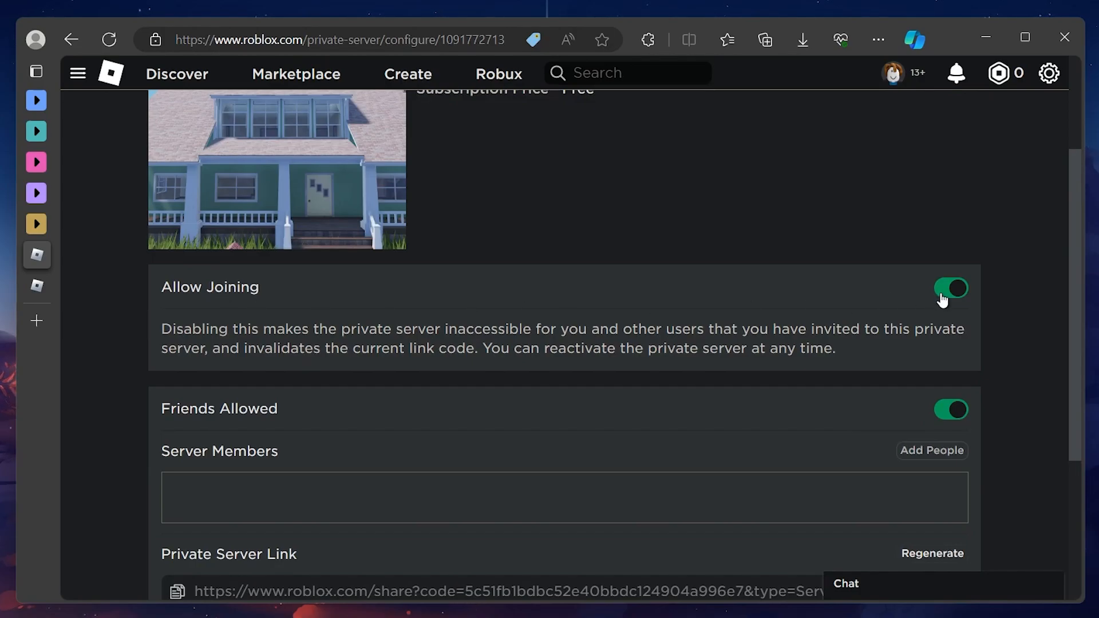
{"action": "mouse_move", "coordinate": [919, 316]}
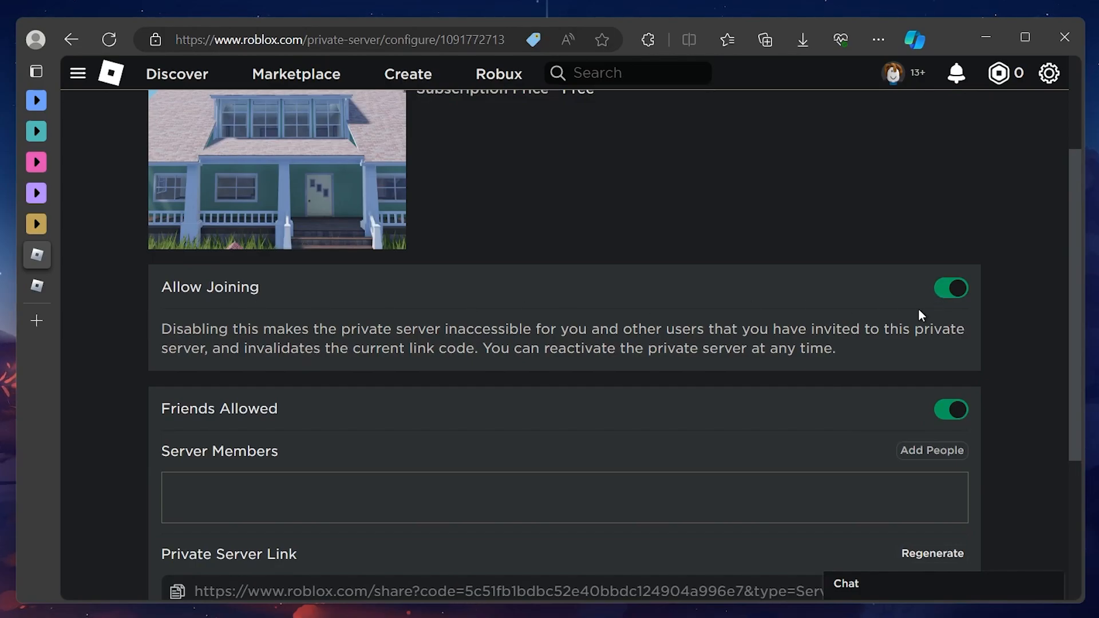
{"action": "mouse_move", "coordinate": [805, 400]}
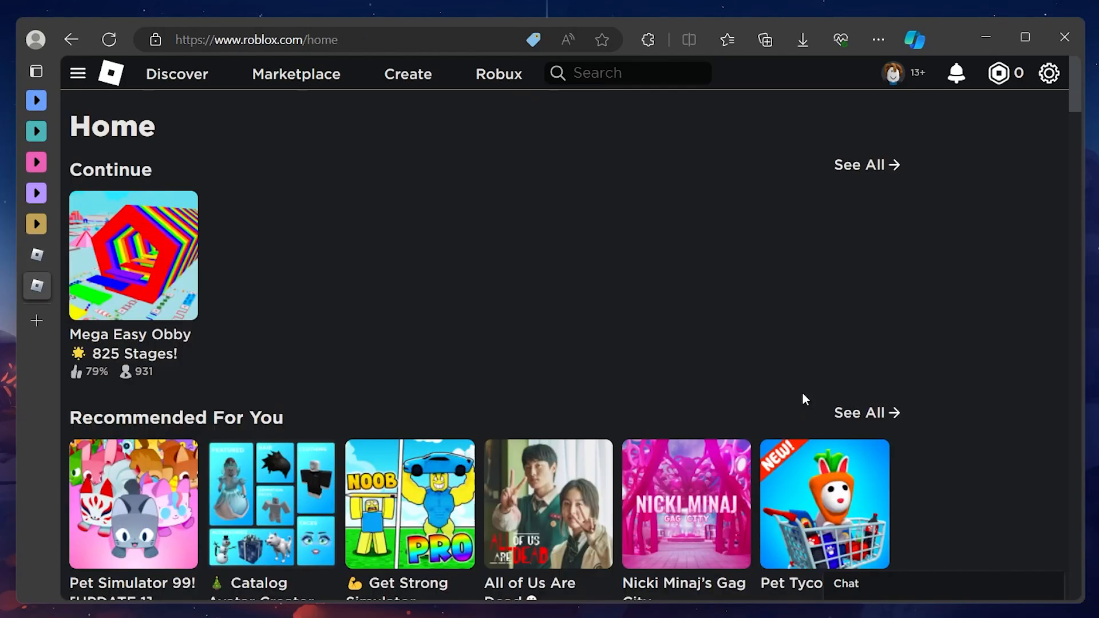
{"action": "mouse_move", "coordinate": [126, 101]}
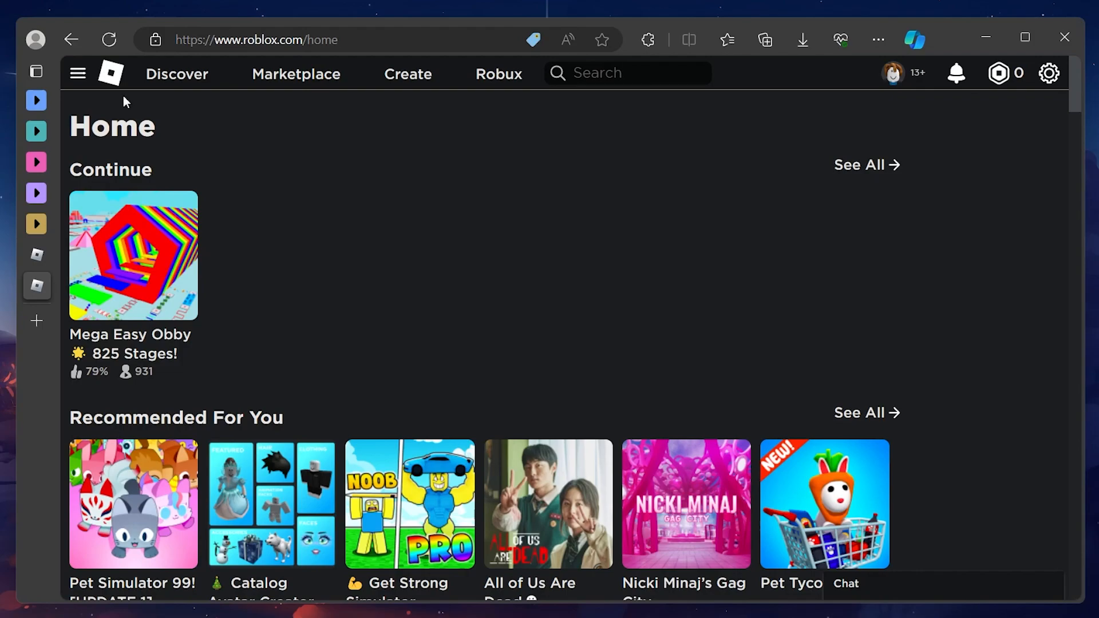
Go to your profile's Creations and open the experience AeeBee05's Place.
{"action": "left_click", "coordinate": [77, 73]}
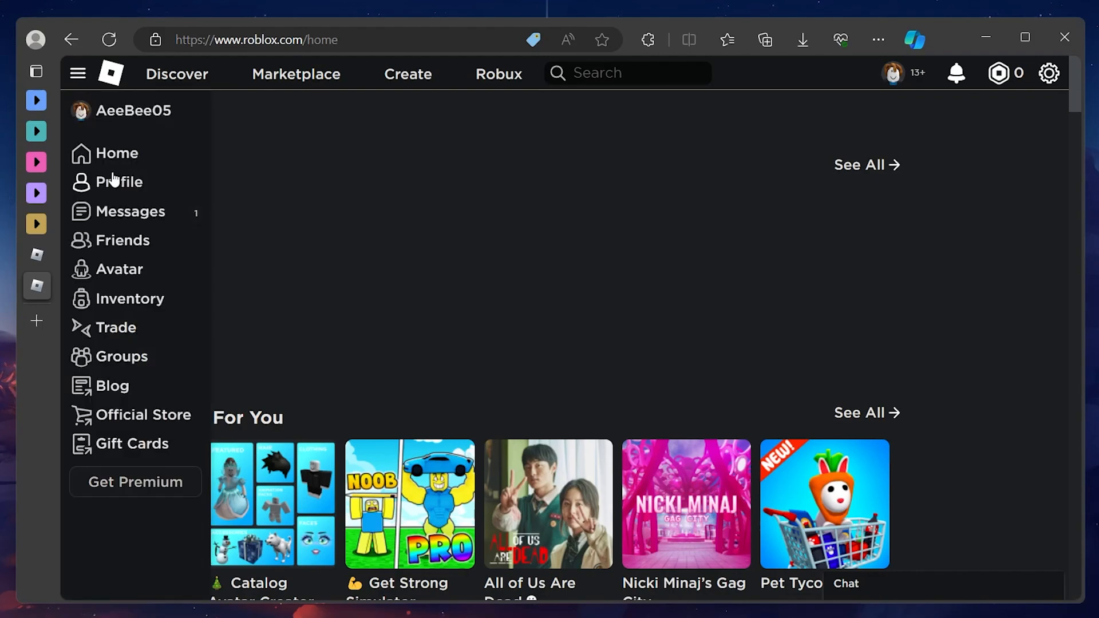
{"action": "left_click", "coordinate": [119, 182]}
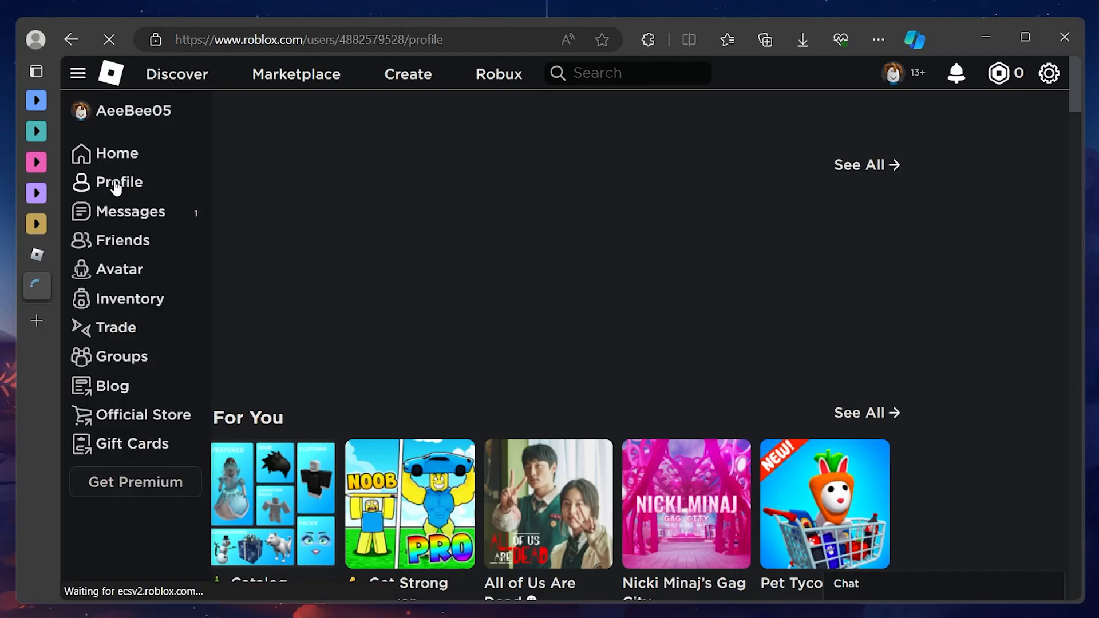
{"action": "left_click", "coordinate": [118, 182]}
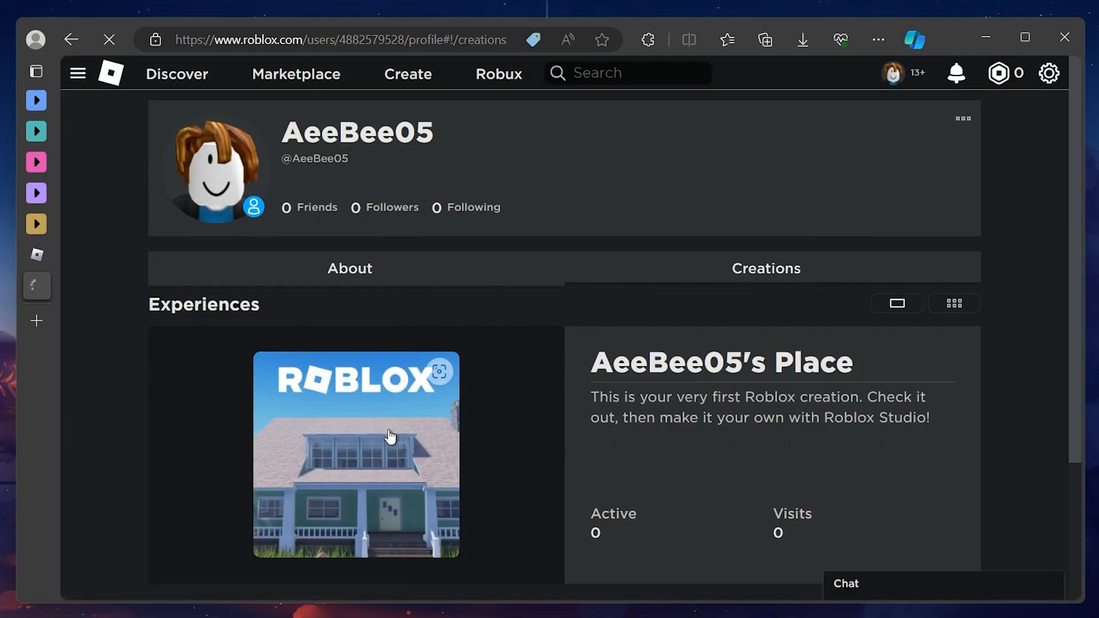
{"action": "left_click", "coordinate": [390, 434]}
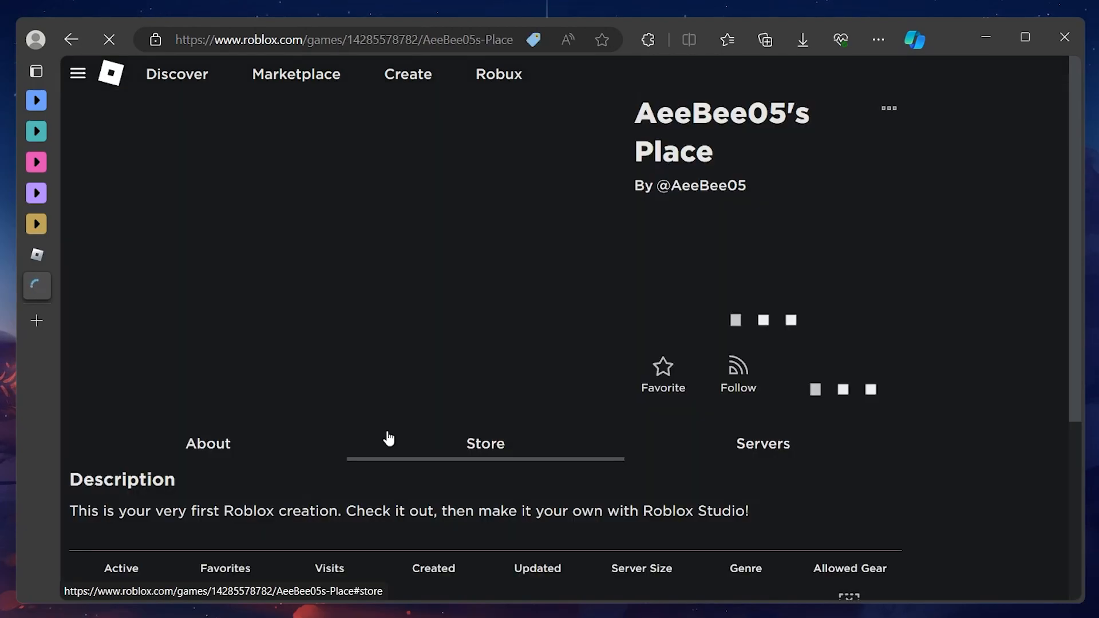